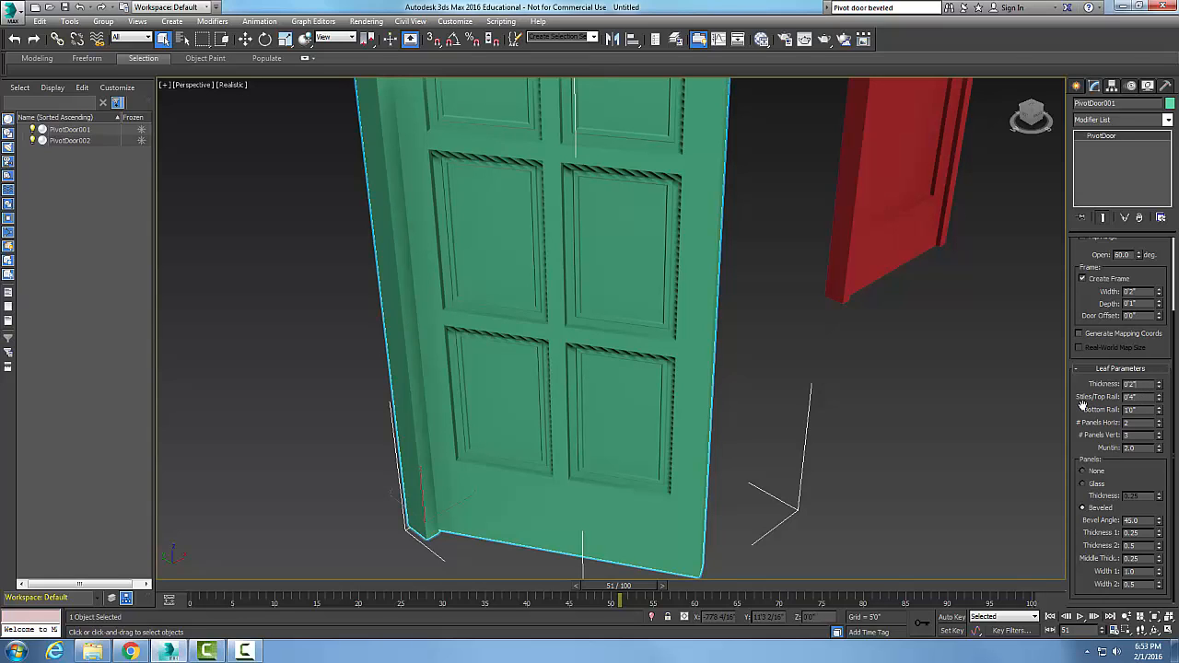
pyautogui.moveTo(704, 267)
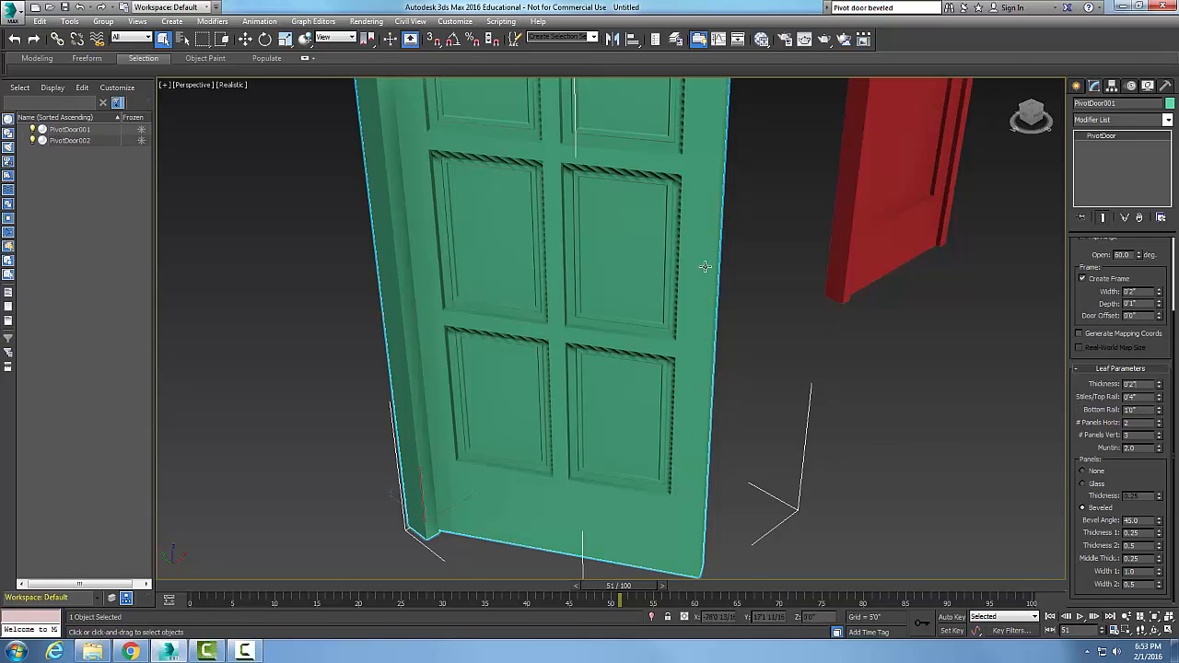
pyautogui.moveTo(719, 291)
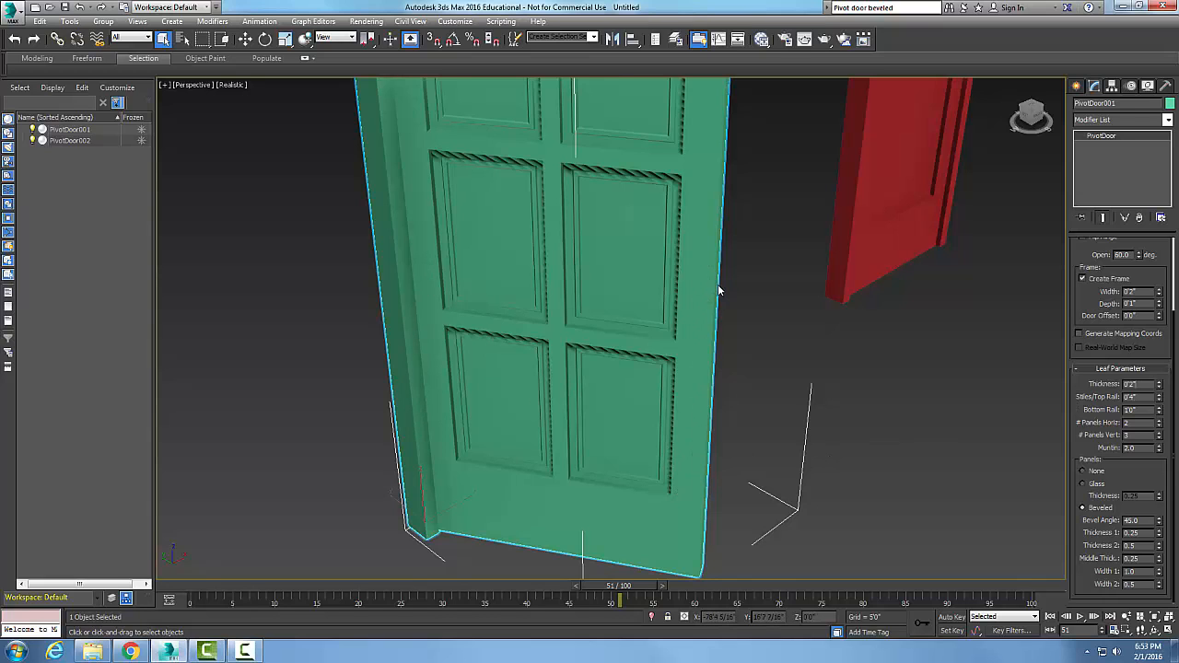
# Switch the pivot door's panels to the Glass style in Leaf Parameters
pyautogui.moveTo(719, 291); pyautogui.dragTo(618, 217)
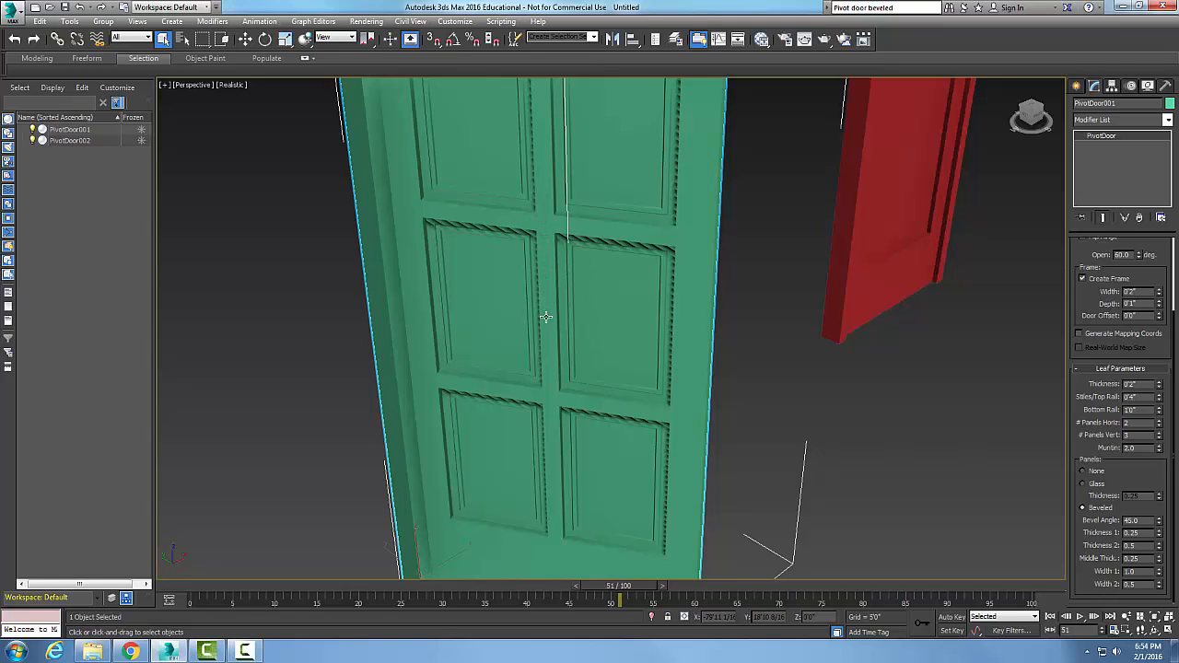
pyautogui.moveTo(505, 217)
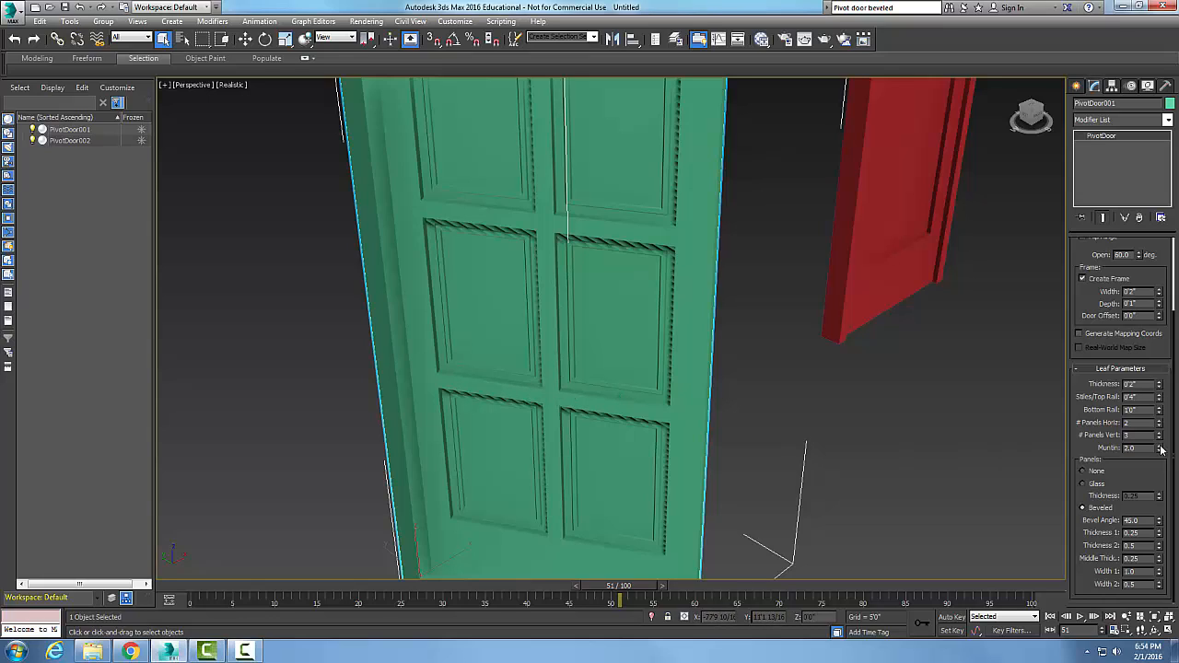
pyautogui.moveTo(1149, 453)
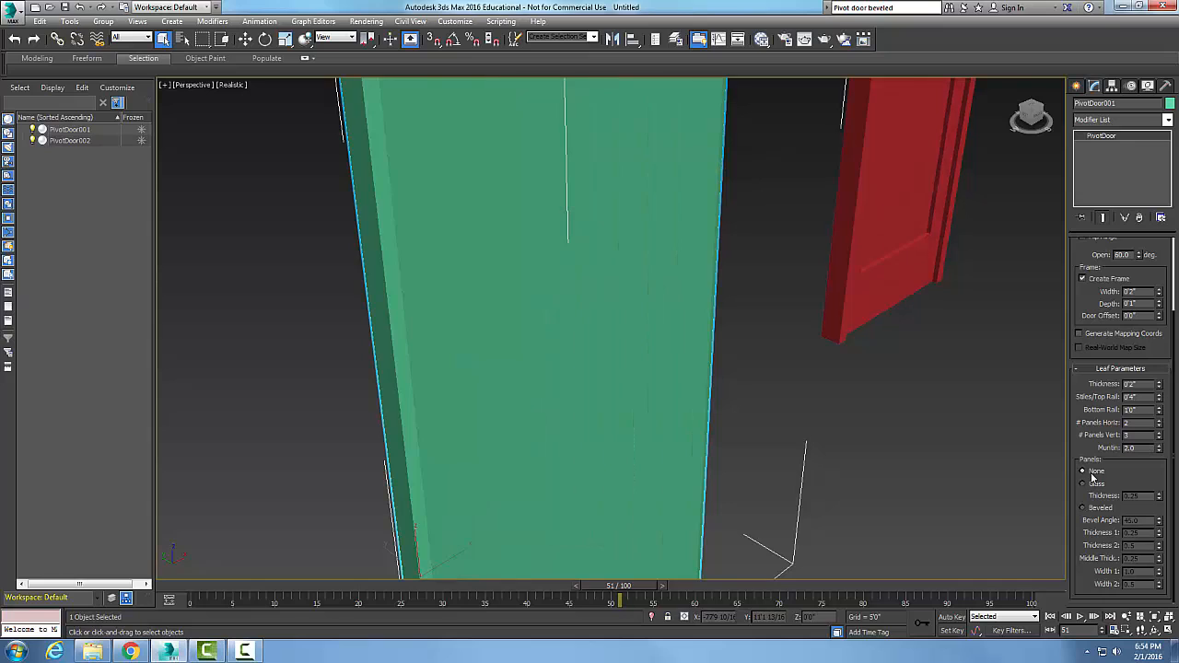
pyautogui.moveTo(641, 313)
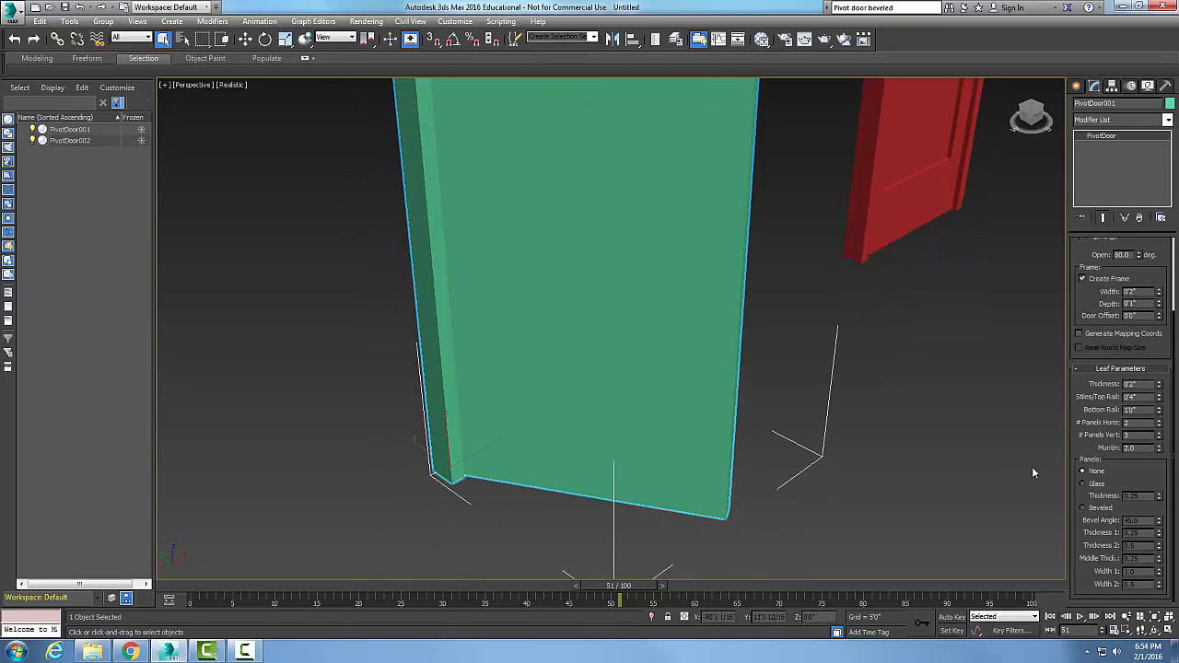
pyautogui.click(1083, 483)
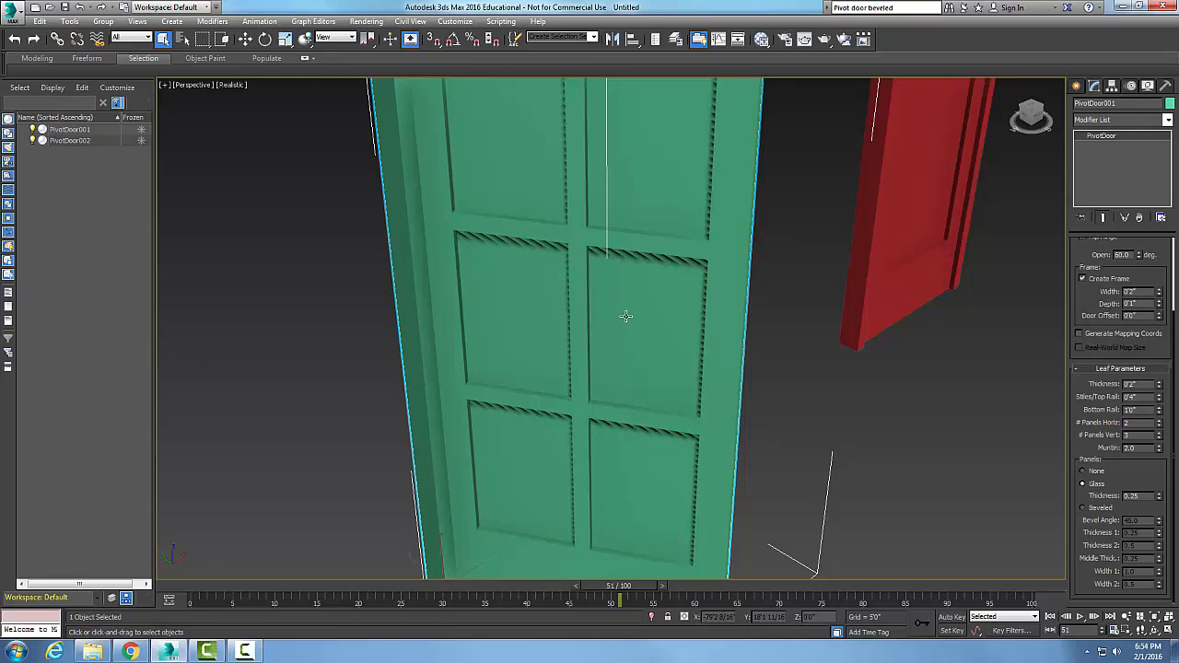
pyautogui.moveTo(807, 360)
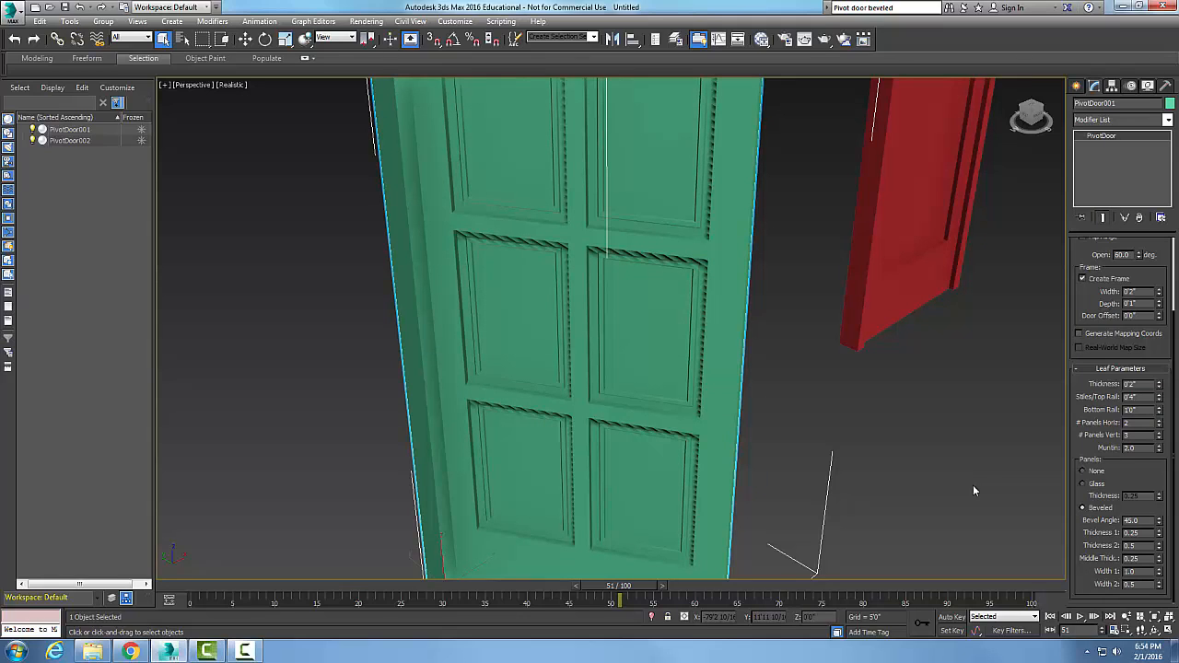
pyautogui.moveTo(789, 440)
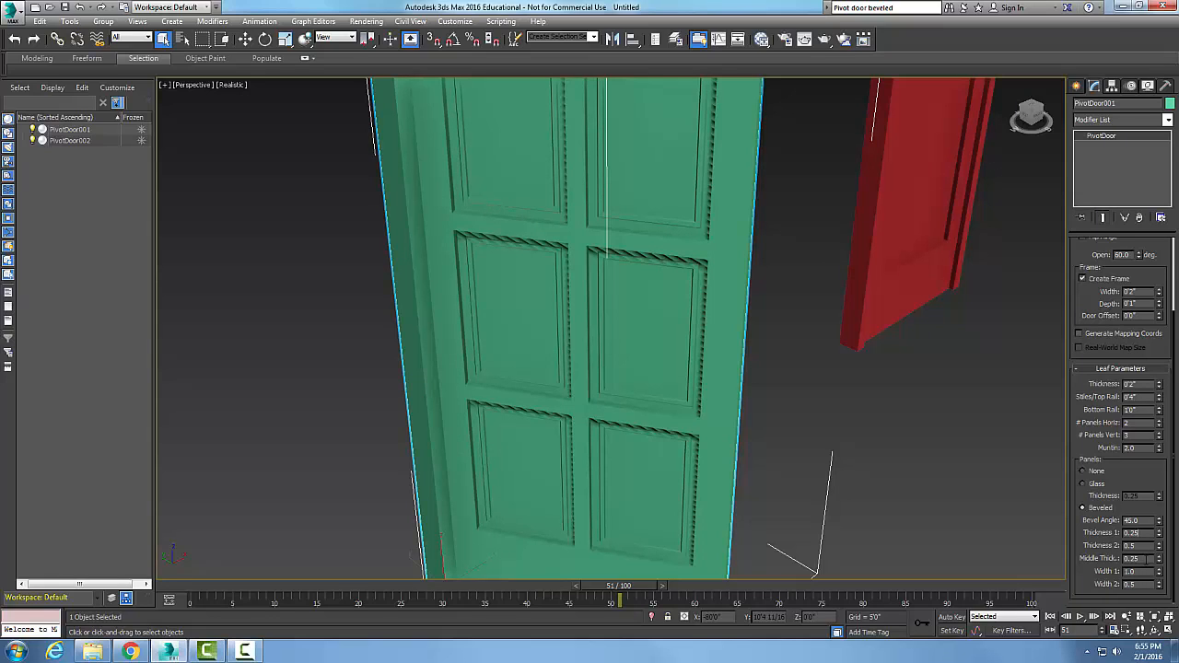
pyautogui.moveTo(781, 562)
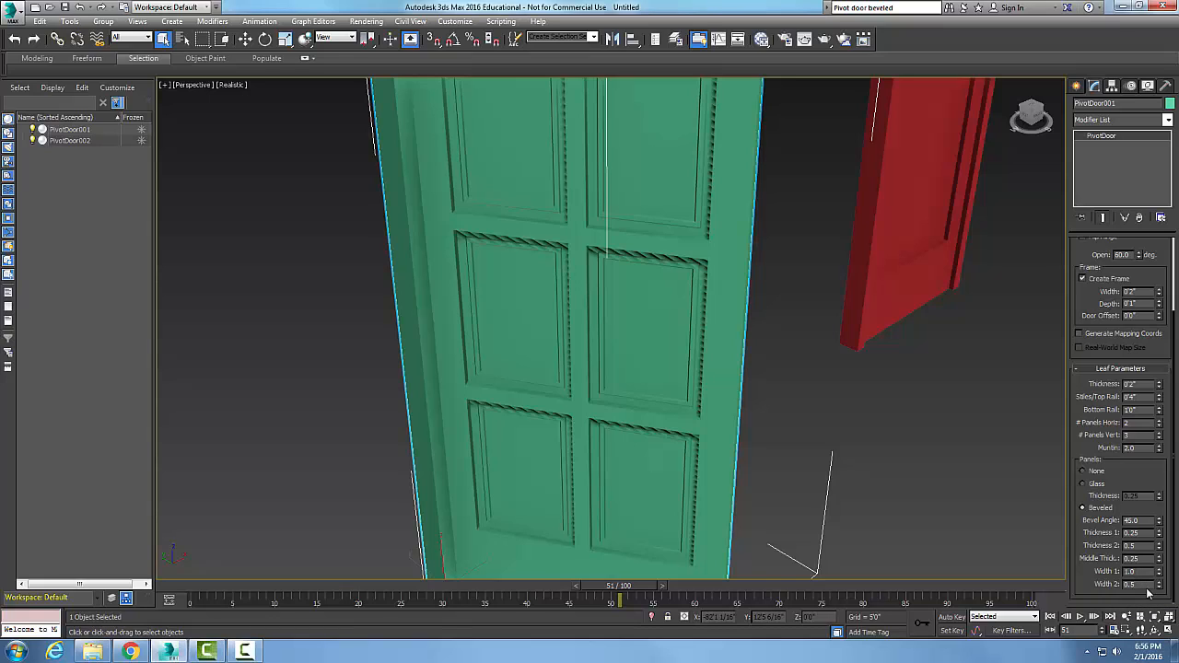
pyautogui.moveTo(645, 422)
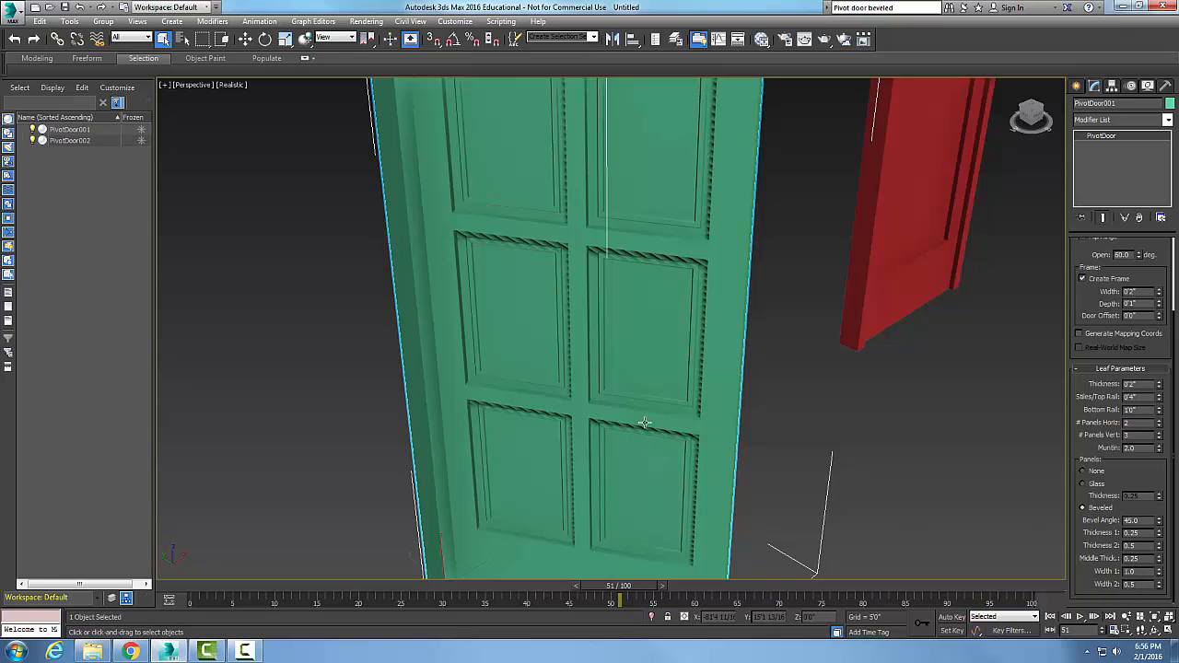
pyautogui.moveTo(652, 494)
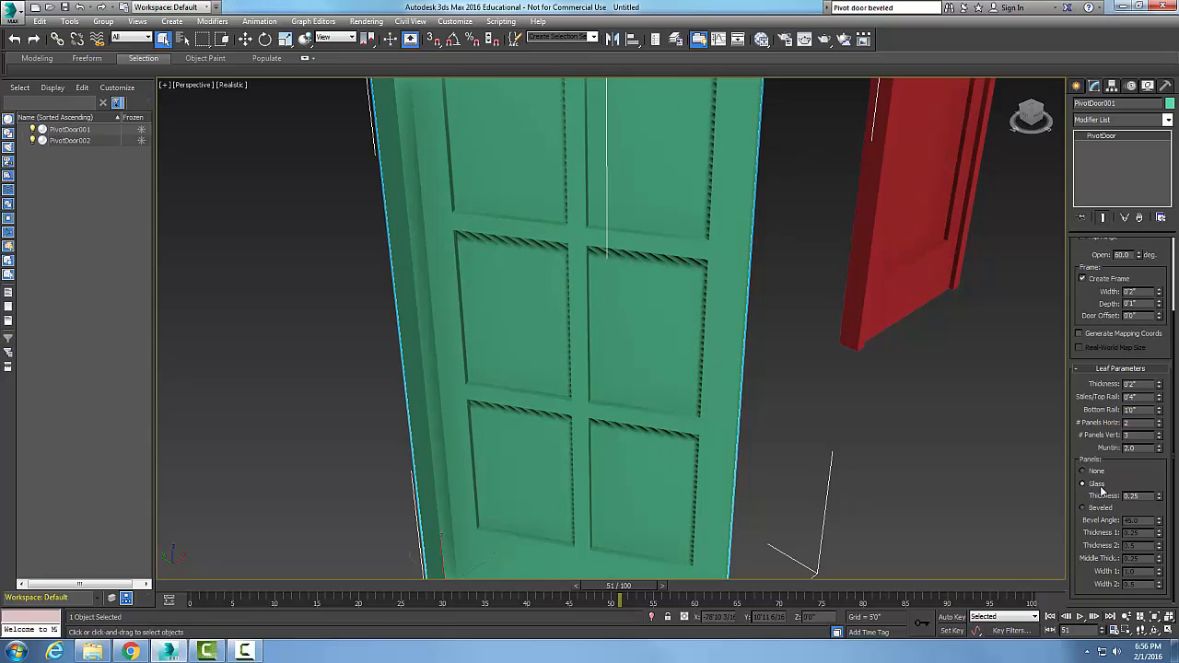
pyautogui.click(1083, 471)
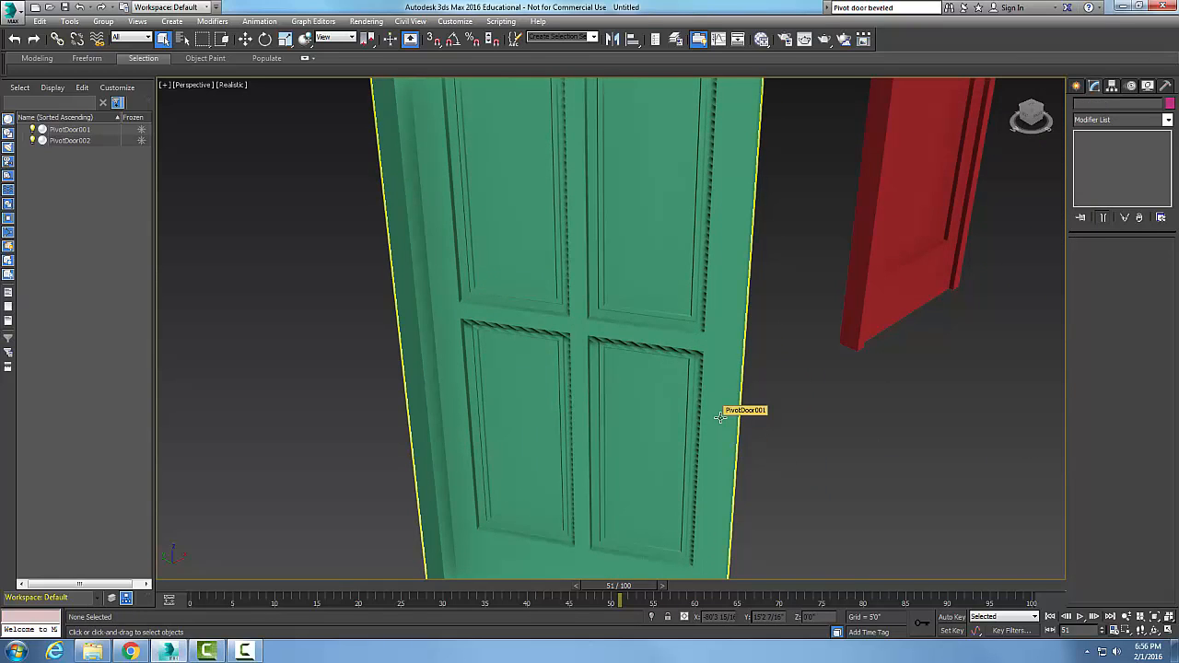
pyautogui.click(719, 416)
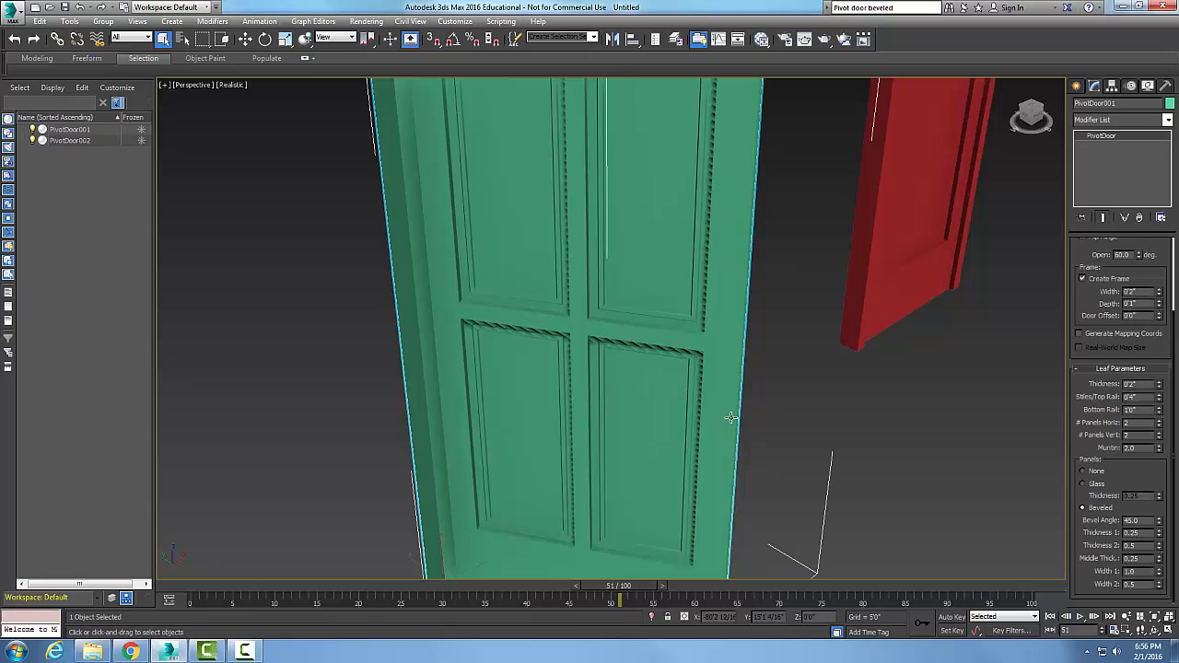